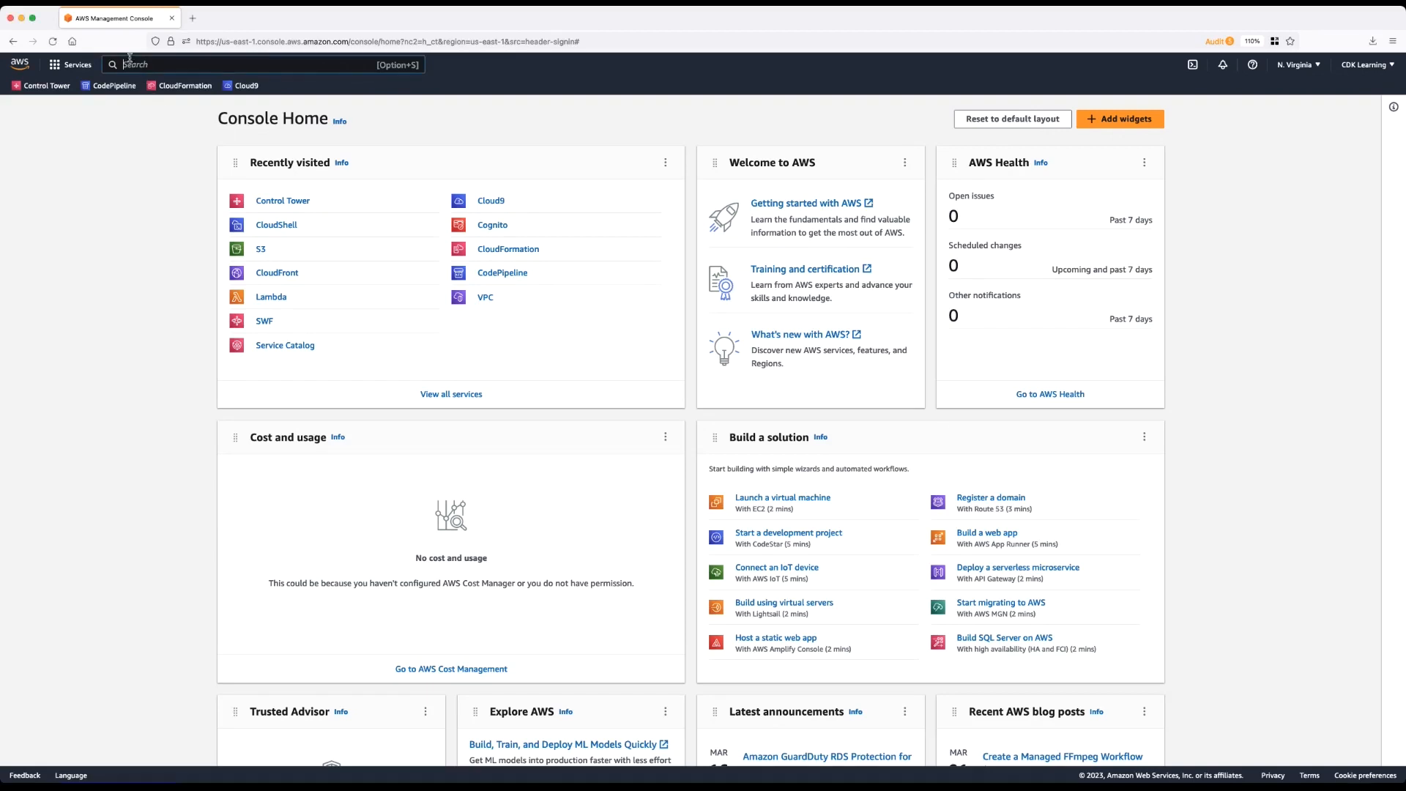
# Step: Find S3 and open the vre-restricted-bucket-example bucket, which shows an insufficient-permissions error
pyautogui.write('S3')
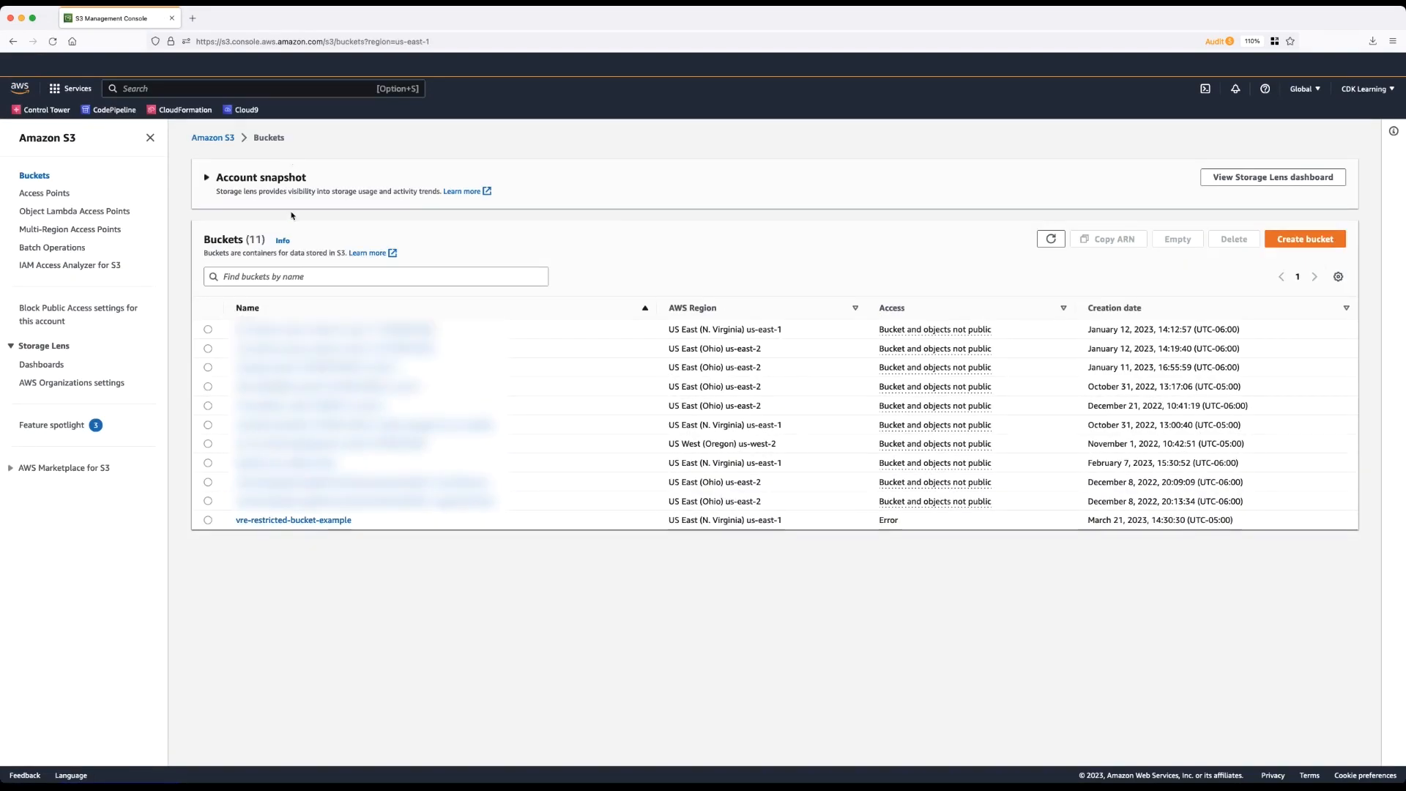
pyautogui.moveTo(281, 528)
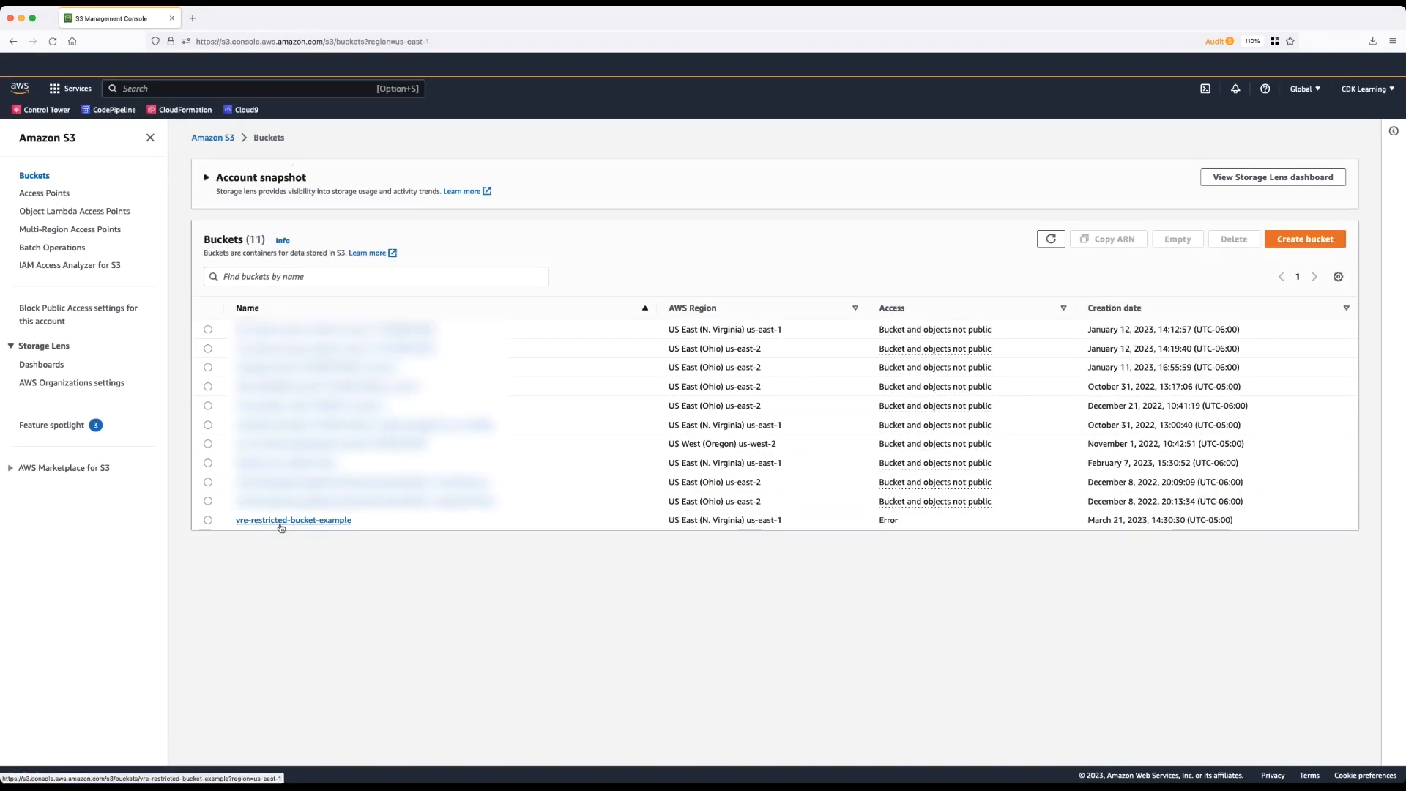
pyautogui.click(293, 520)
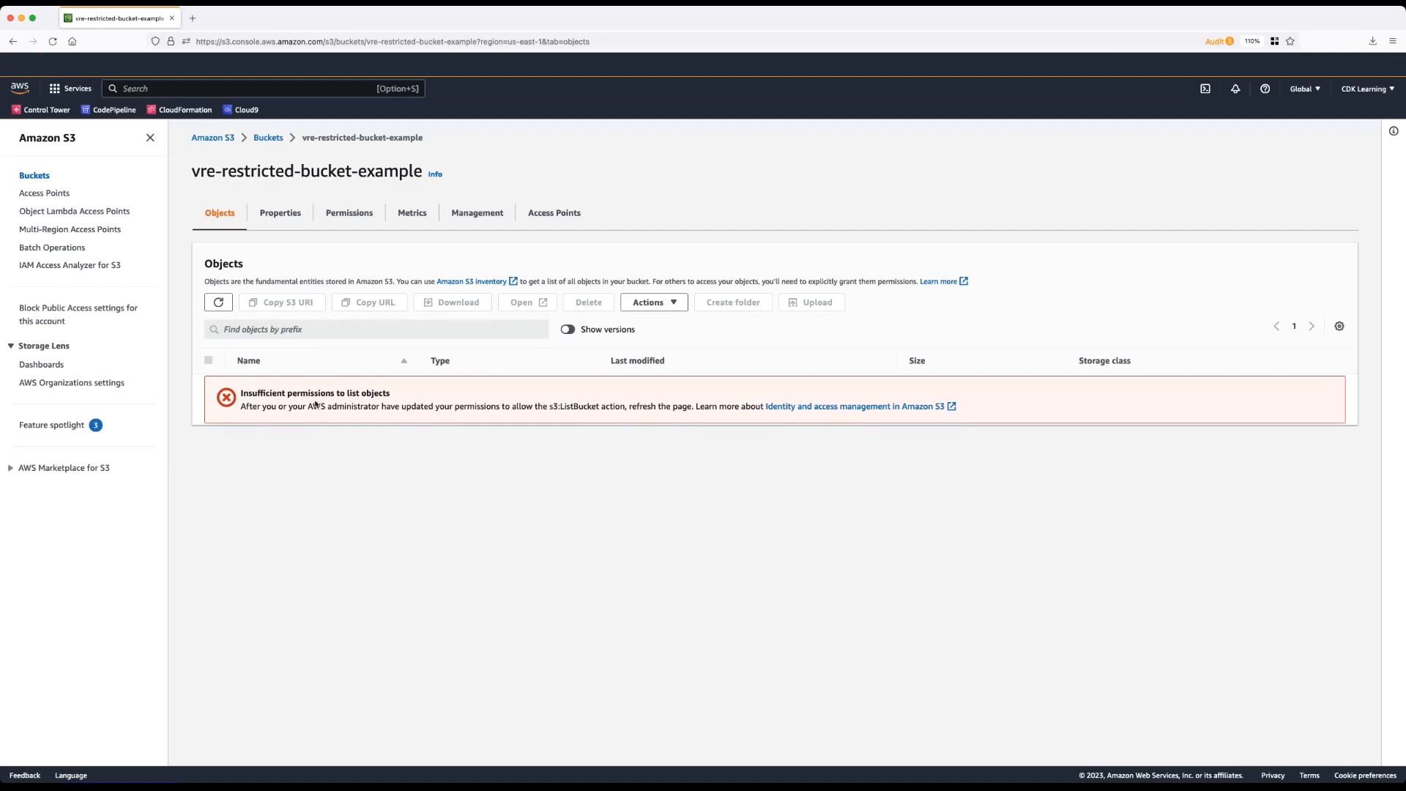
# Step: Copy the bucket's VPC-restricting policy from the Permissions tab as a backup
pyautogui.click(348, 212)
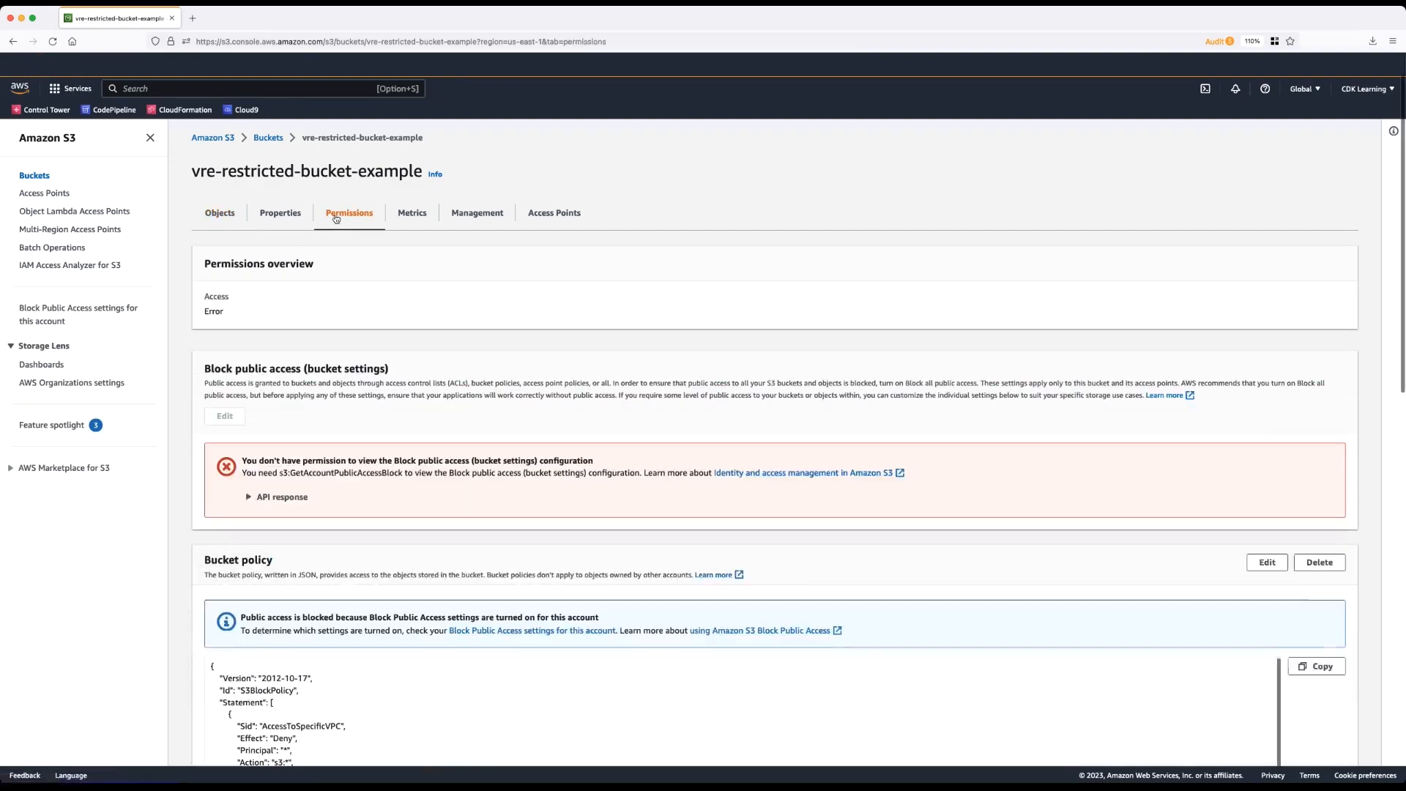
pyautogui.moveTo(413, 284)
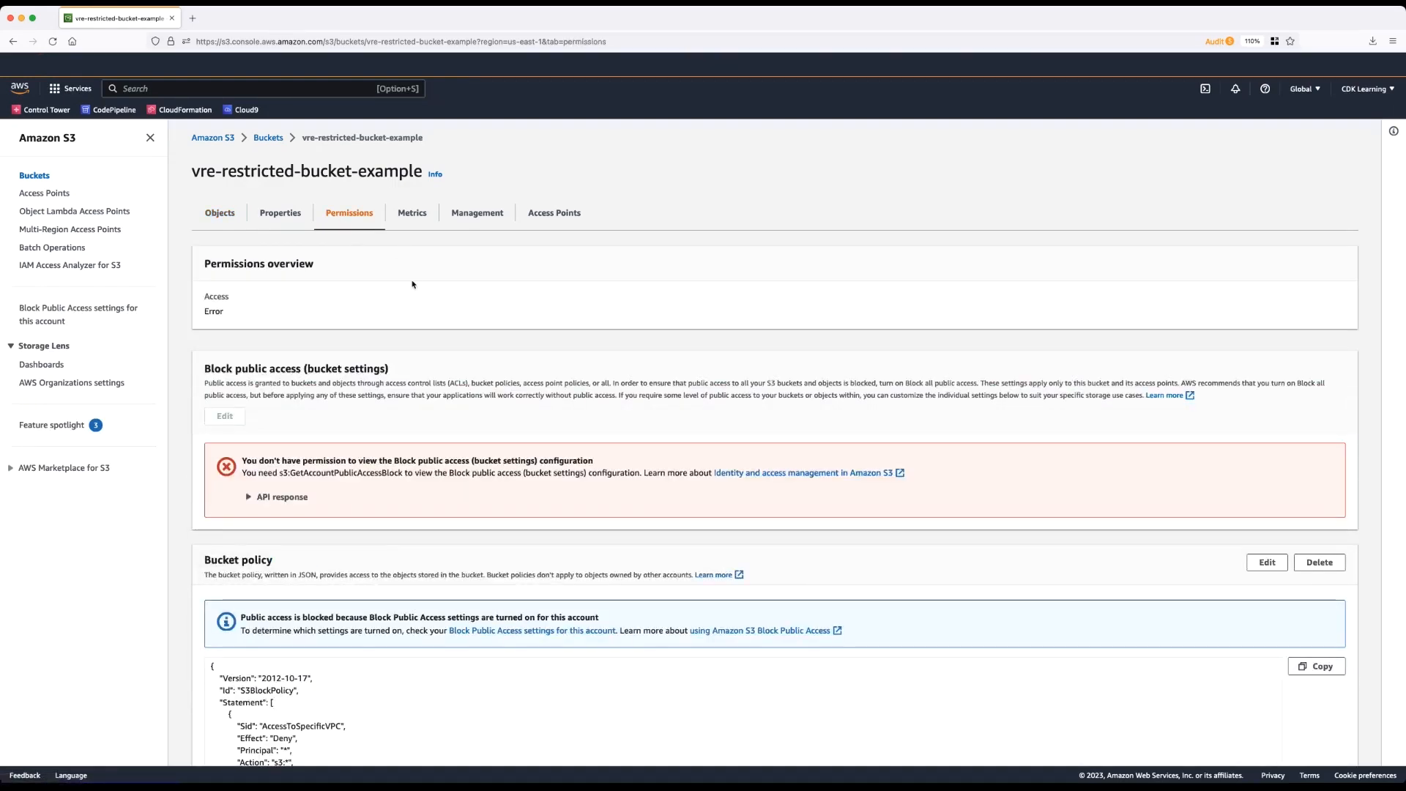
pyautogui.scroll(-3)
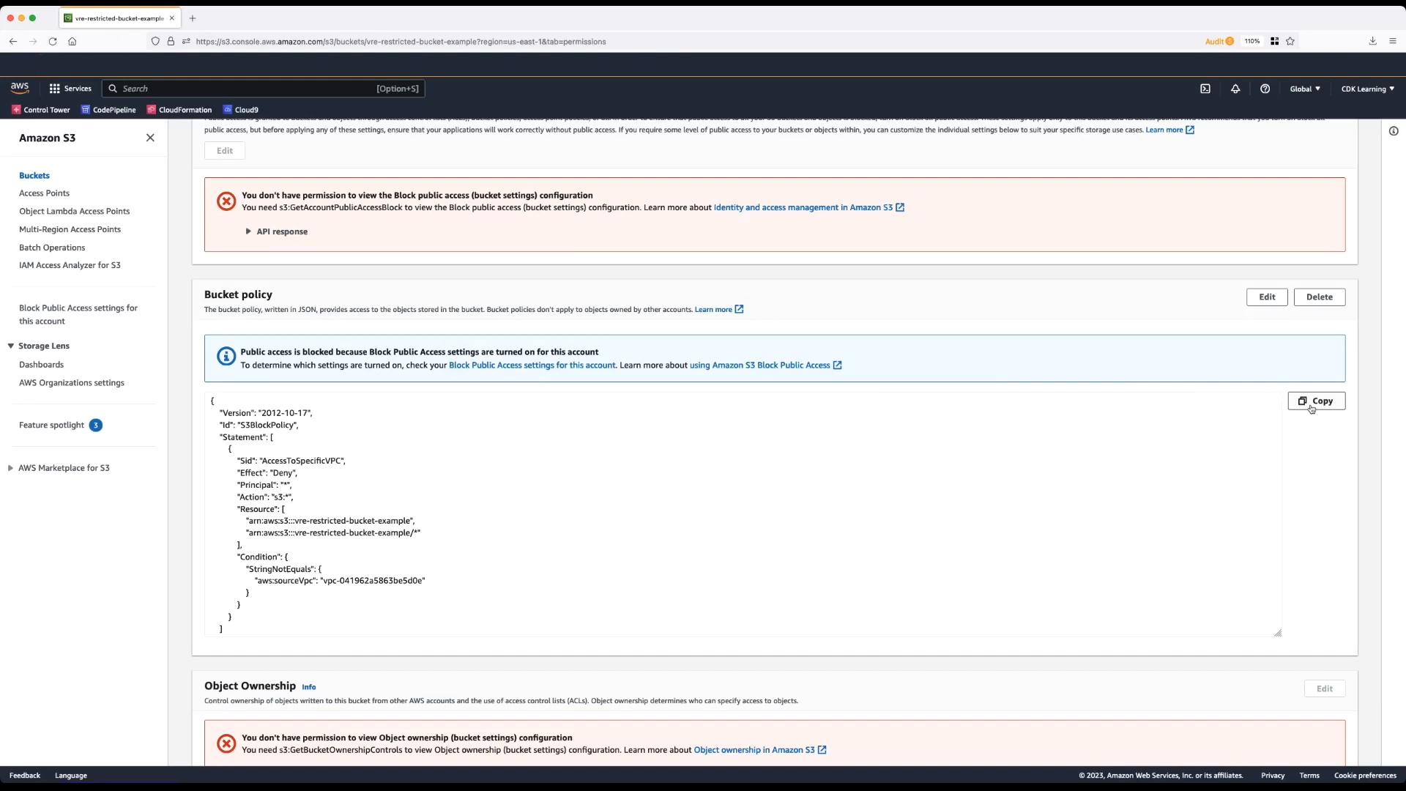
pyautogui.click(1316, 400)
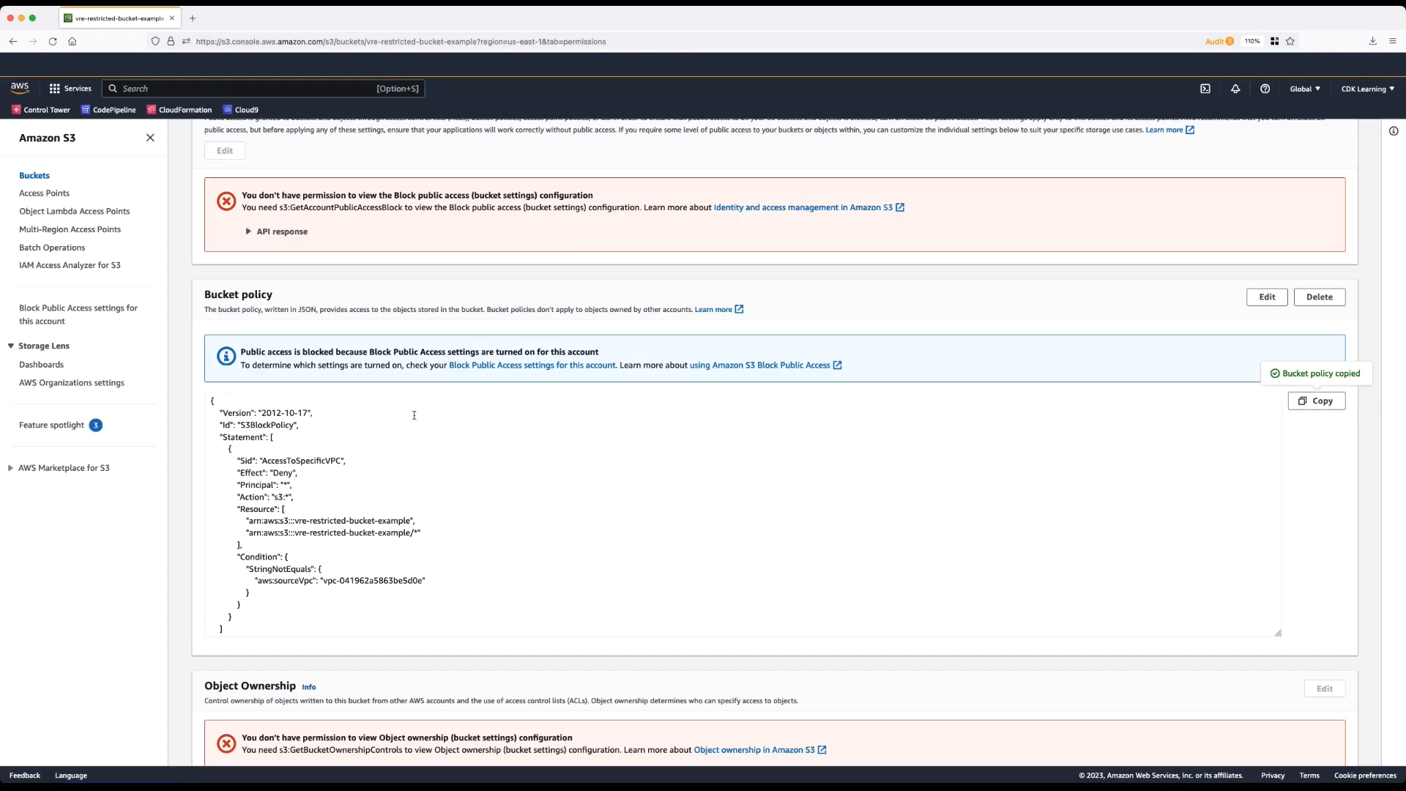
pyautogui.moveTo(1116, 295)
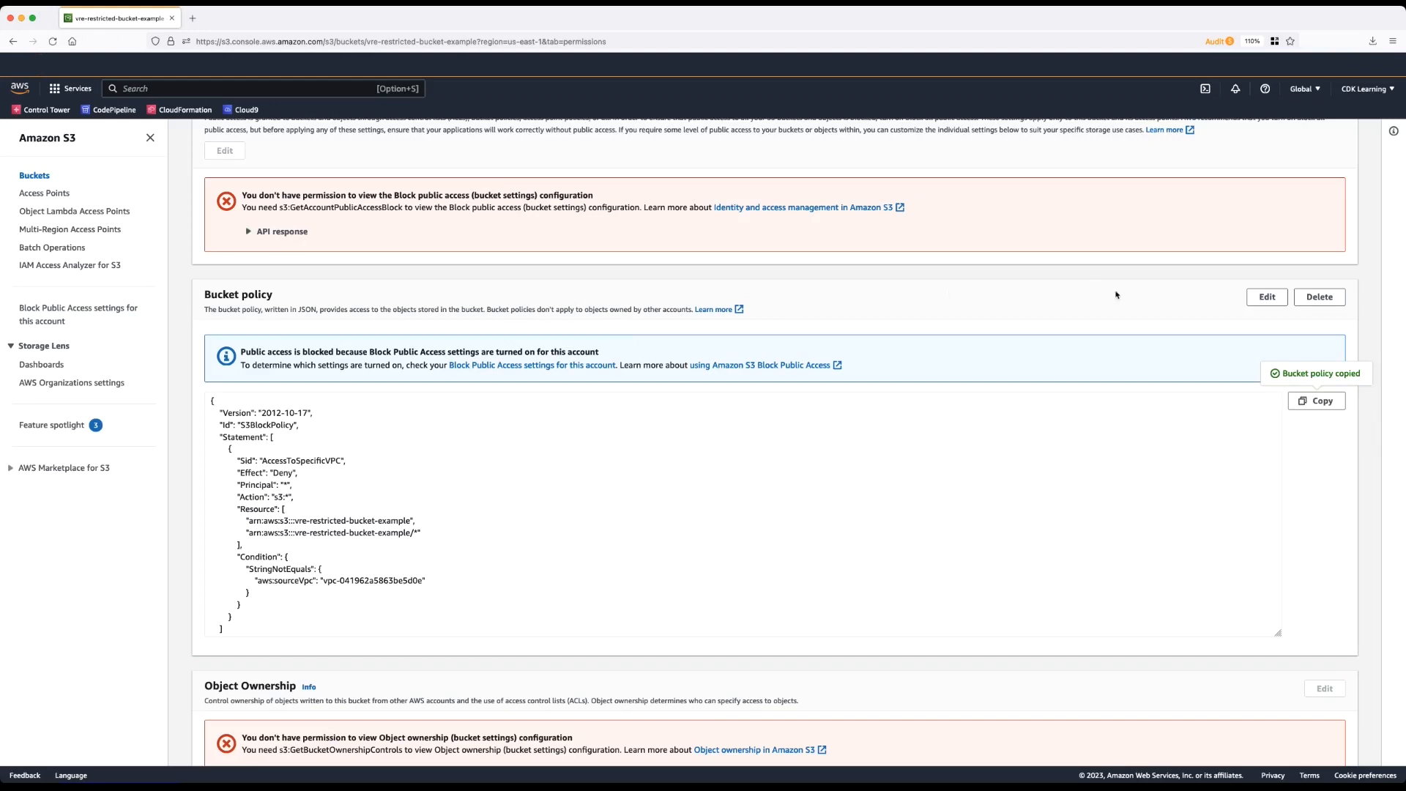
# Step: Delete the bucket policy, confirming with 'delete', and reload the bucket page
pyautogui.click(1319, 296)
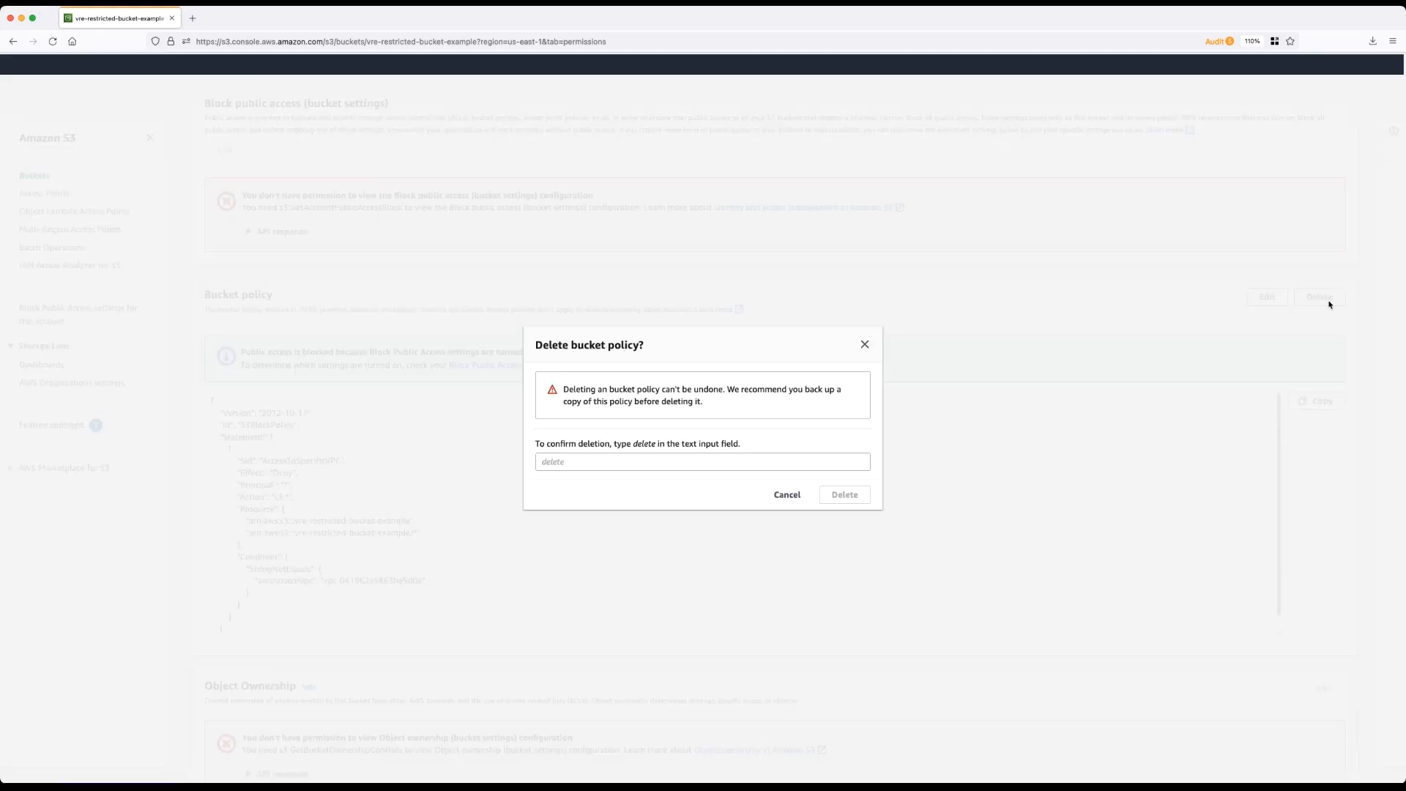
pyautogui.write('delete')
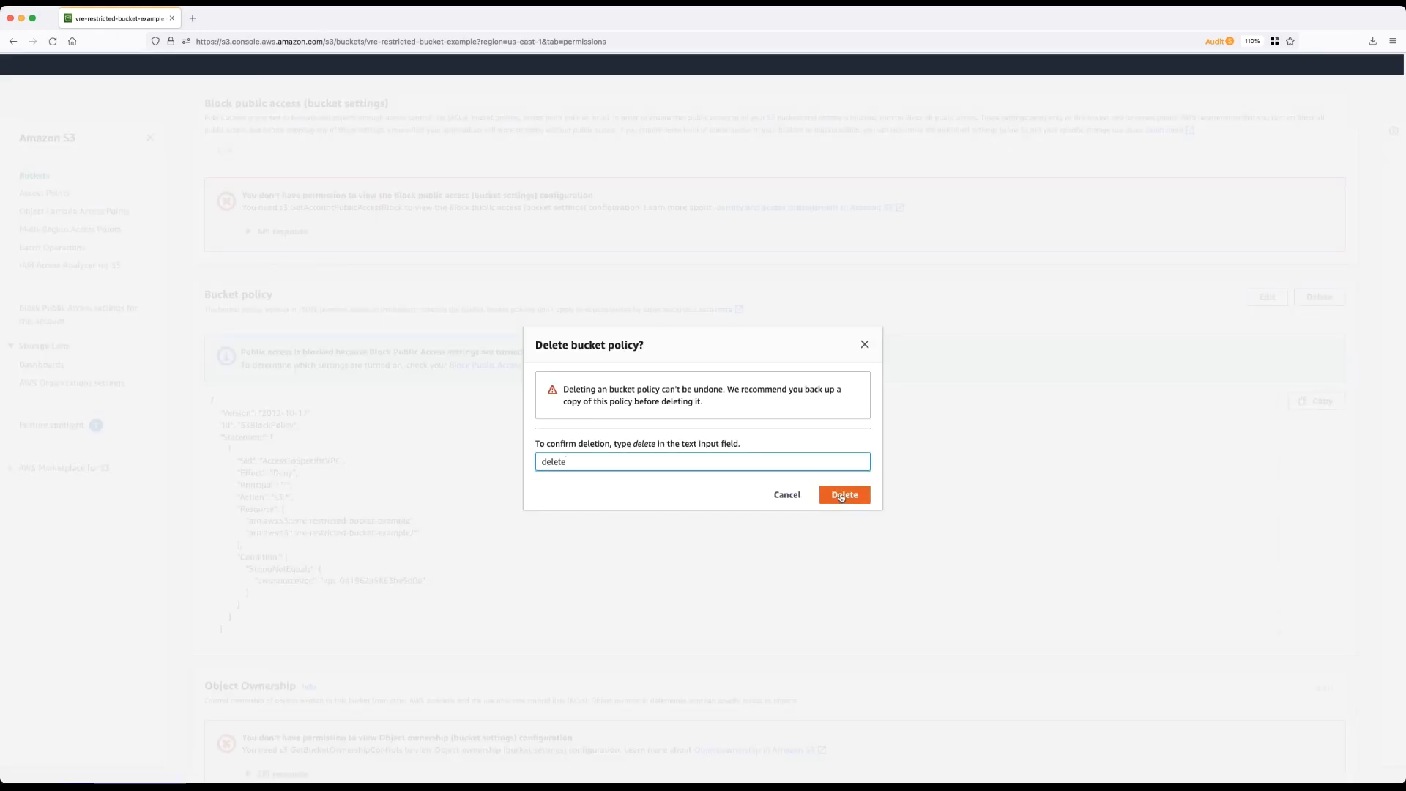
pyautogui.click(844, 494)
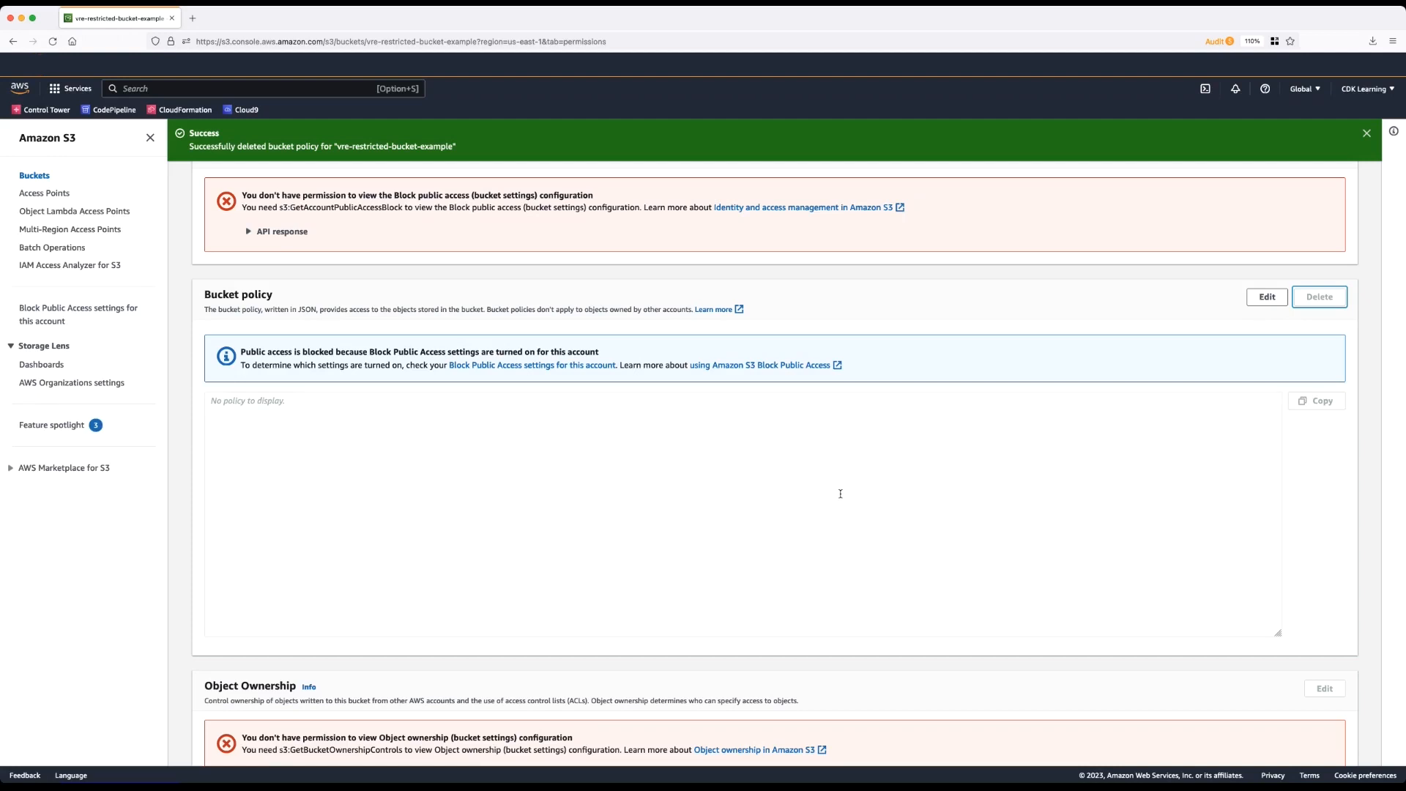
pyautogui.moveTo(709, 440)
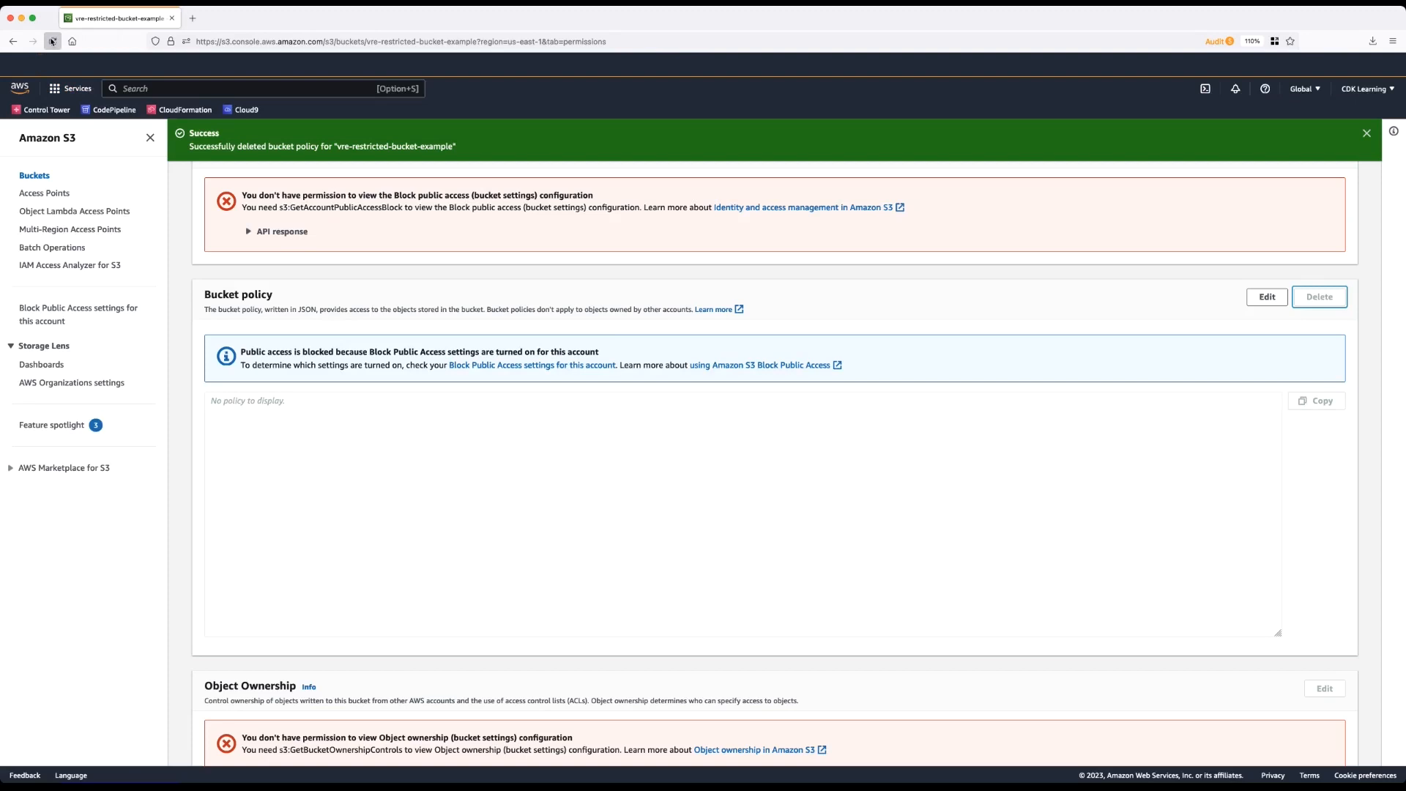
pyautogui.click(53, 42)
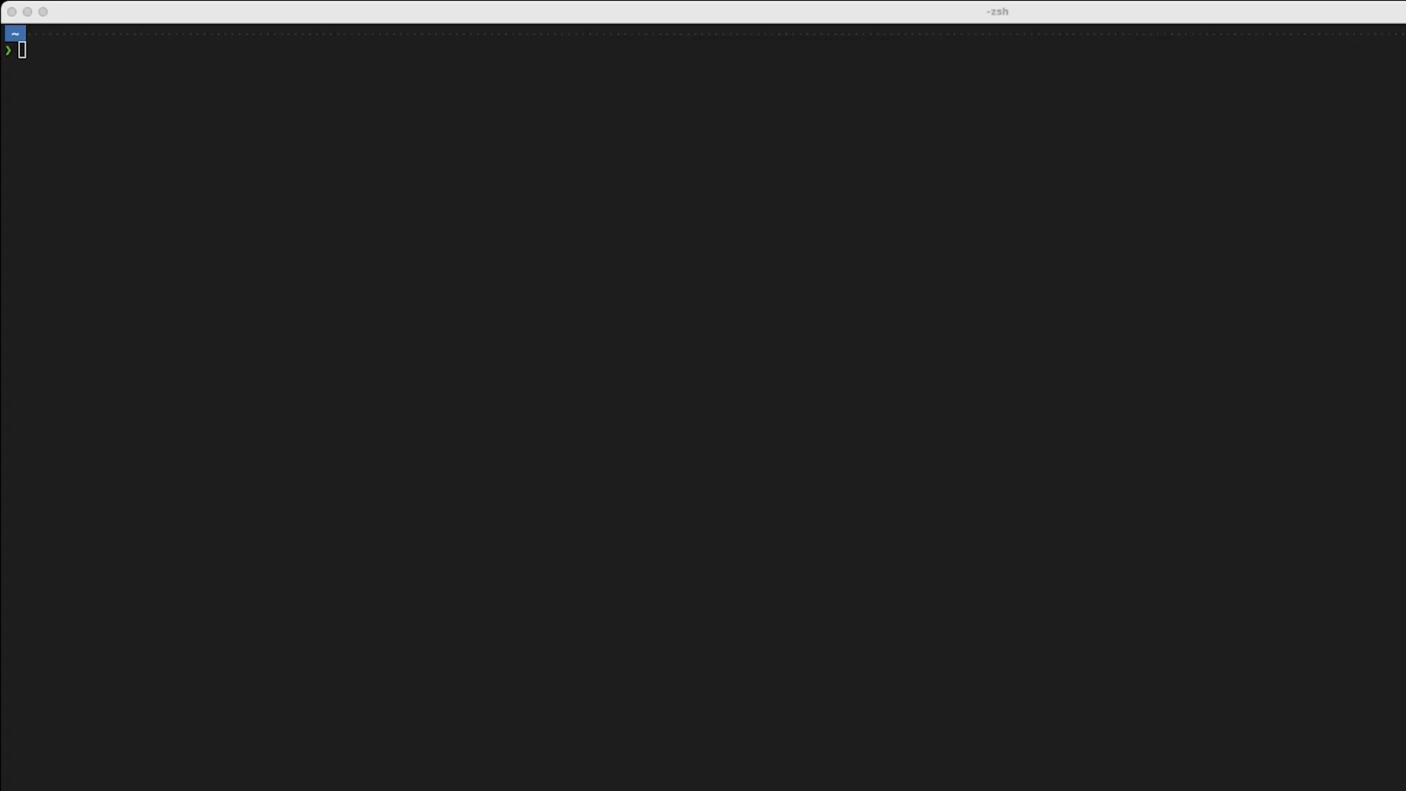
# Step: Keep existing aws configure values, get Access Denied listing the bucket, and save its policy to policy-save.json
pyautogui.write('aws configure')
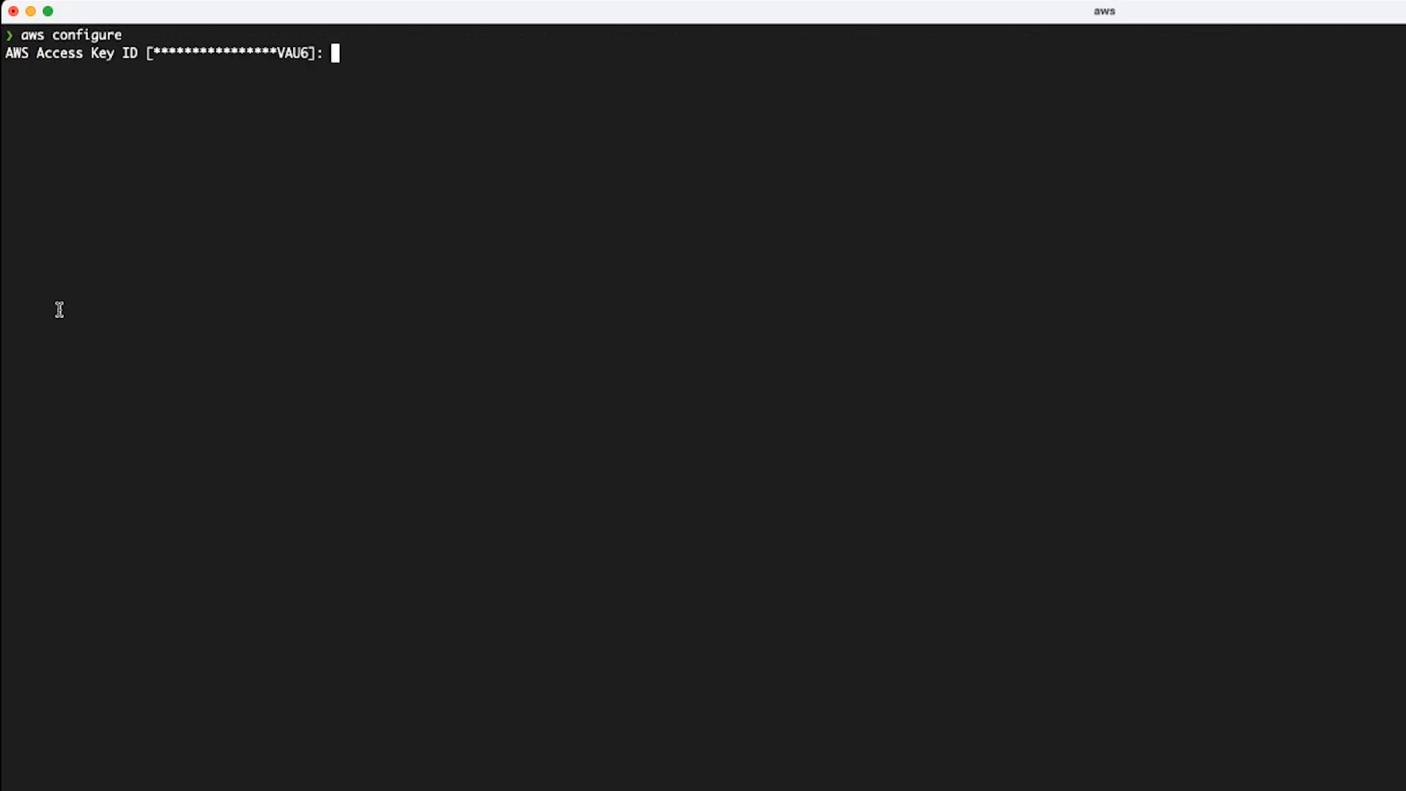
pyautogui.press('Enter')
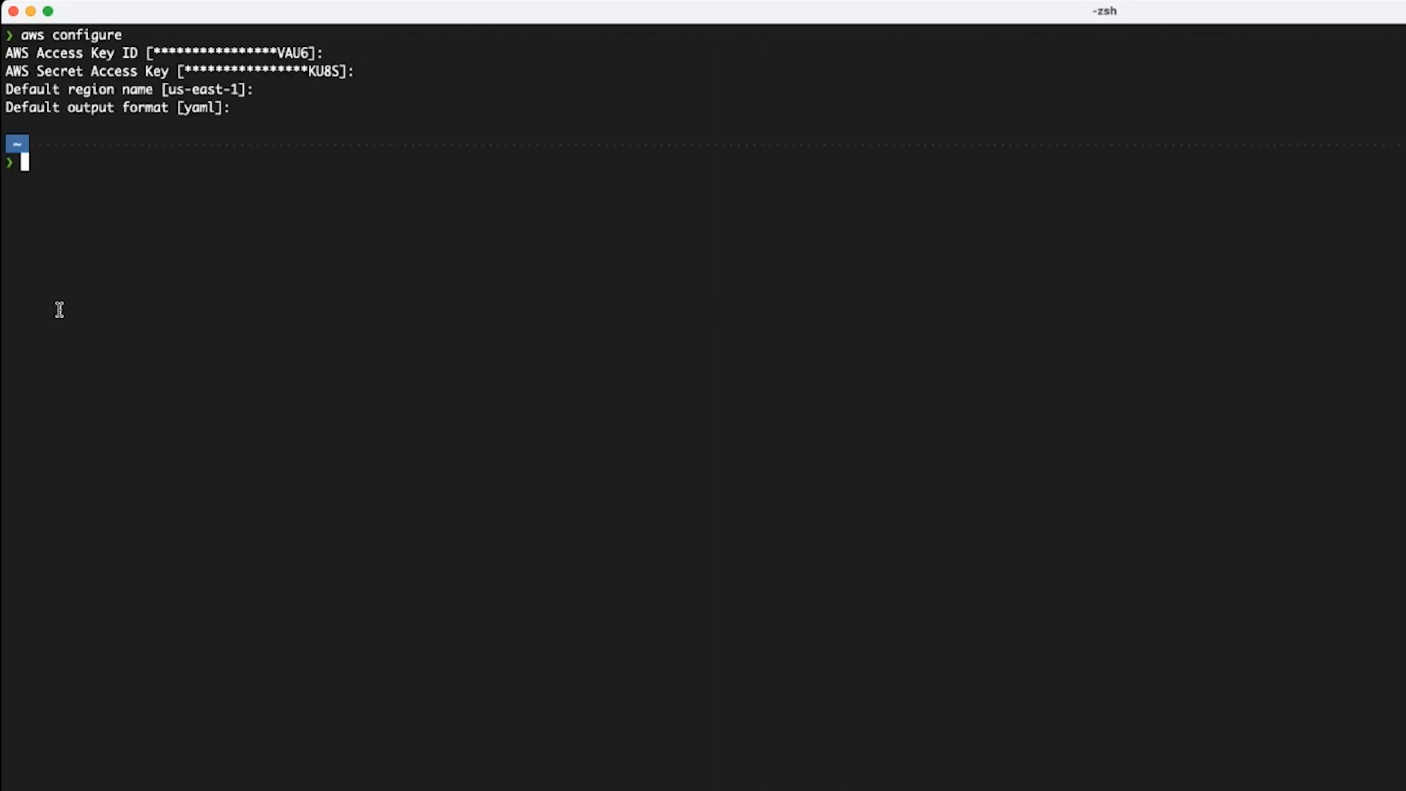
pyautogui.write('aws s3 ls s')
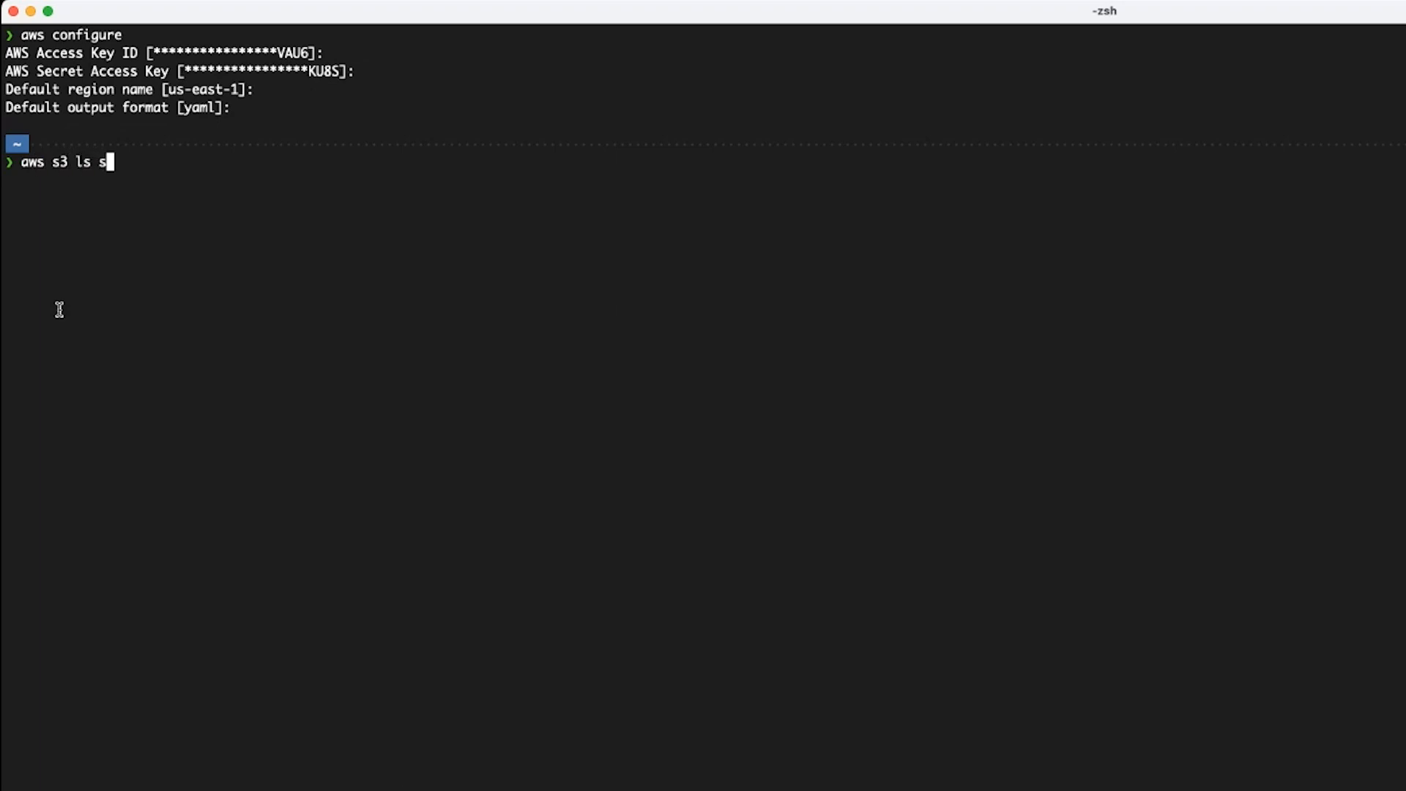
pyautogui.write('3://vre-restricted-bucket-example')
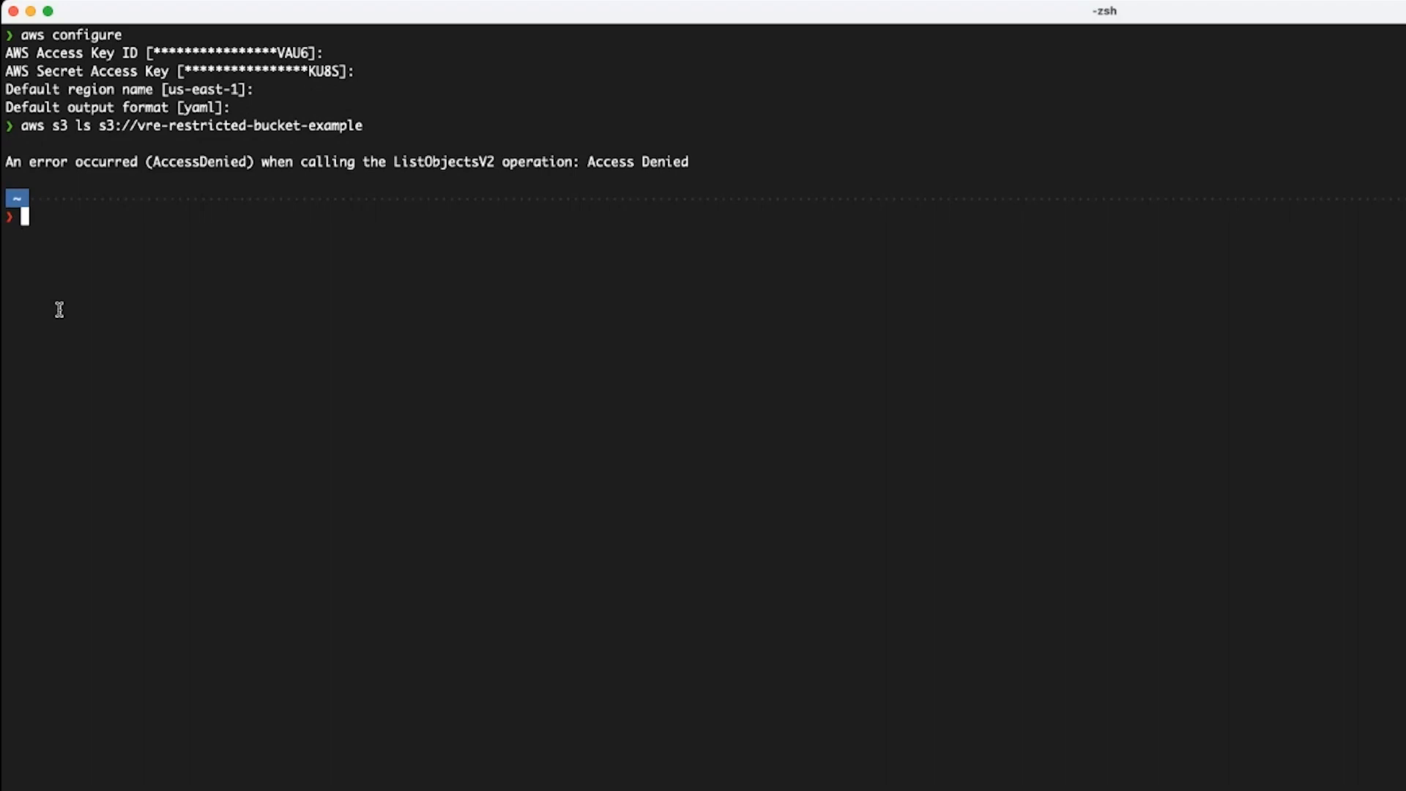
pyautogui.write('aws s3api get-bucket-policy --bucket vre-restricted-bucket-example >>')
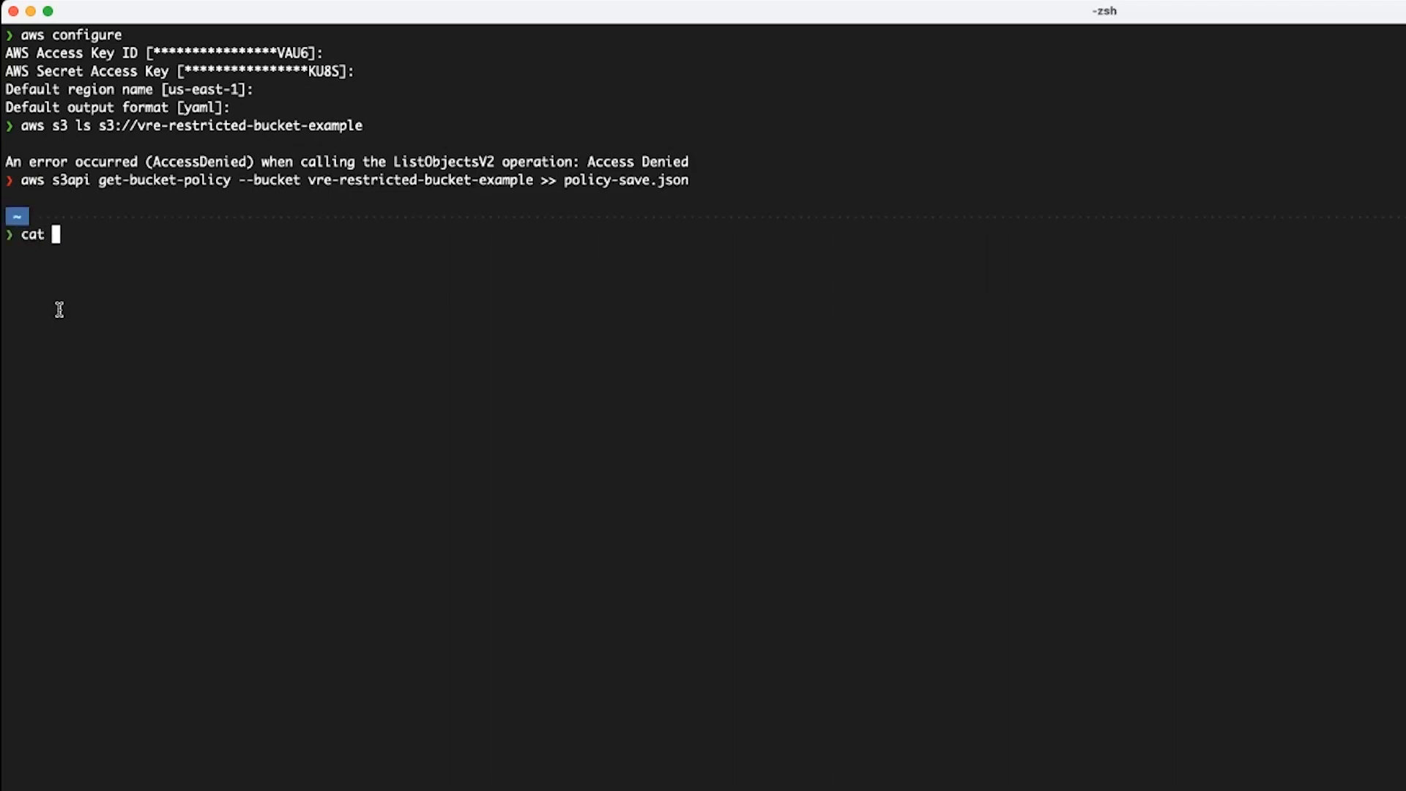
# Step: Show policy-save.json, delete the bucket policy via CLI, and list a_example_file.json in the bucket
pyautogui.write('policy-save.json')
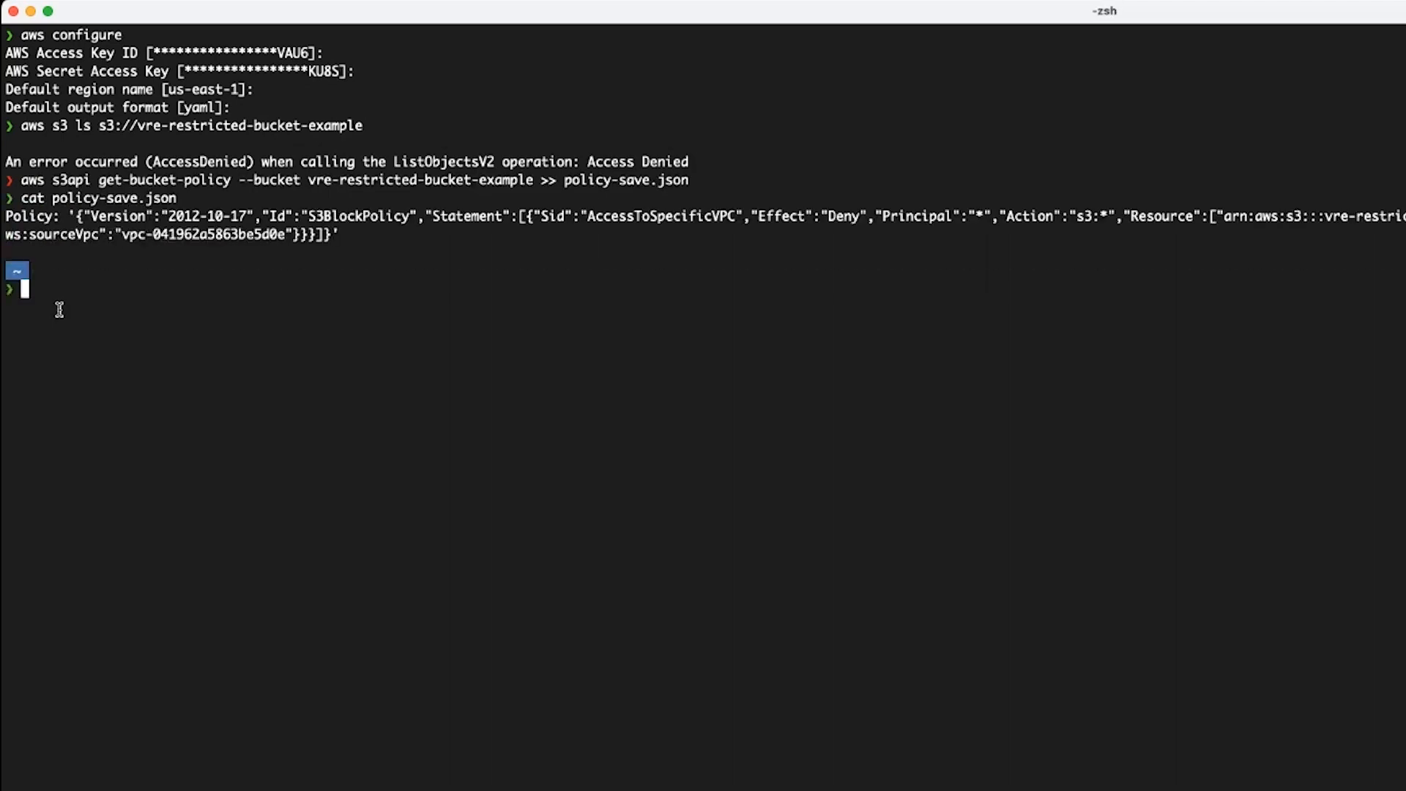
pyautogui.moveTo(588, 401)
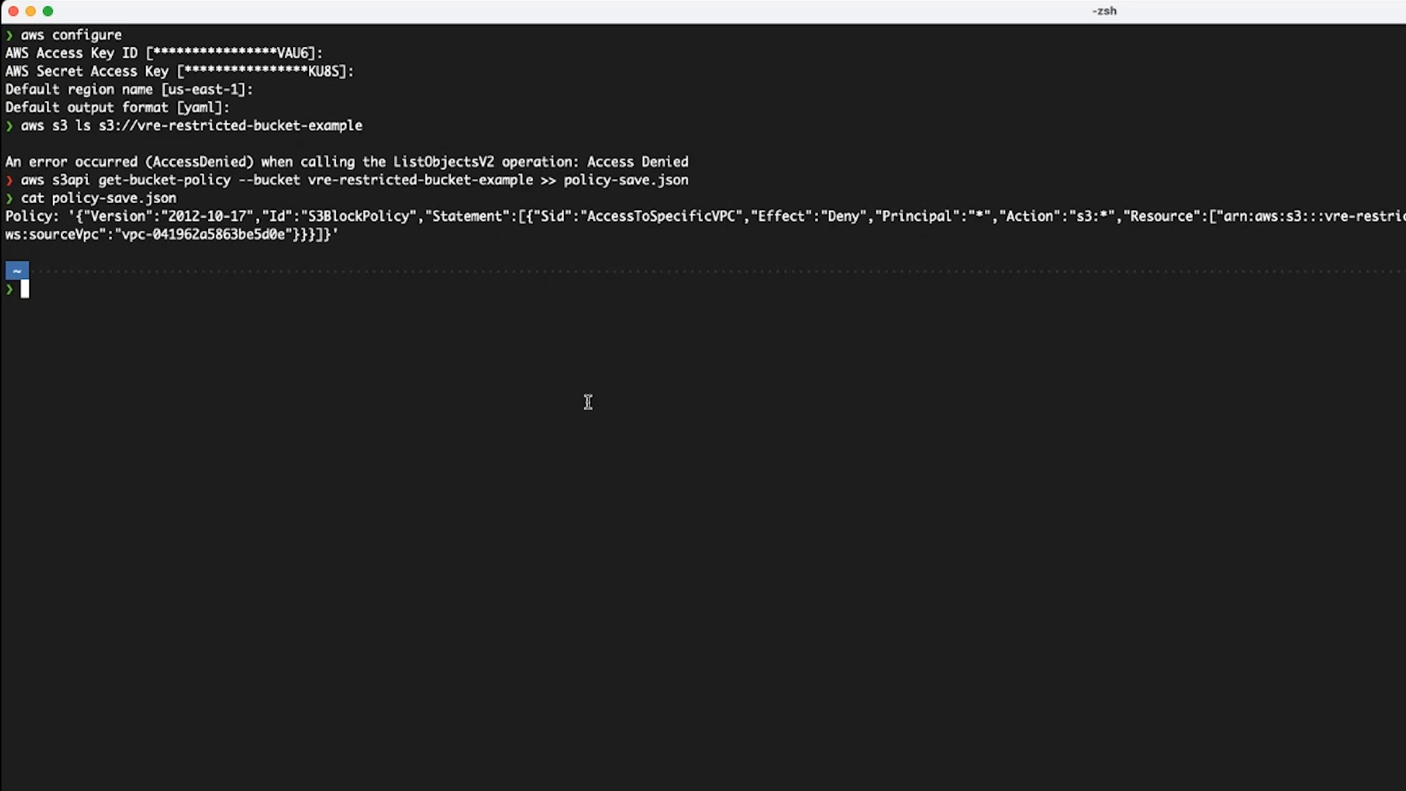
pyautogui.write('aws s3api delete-bu')
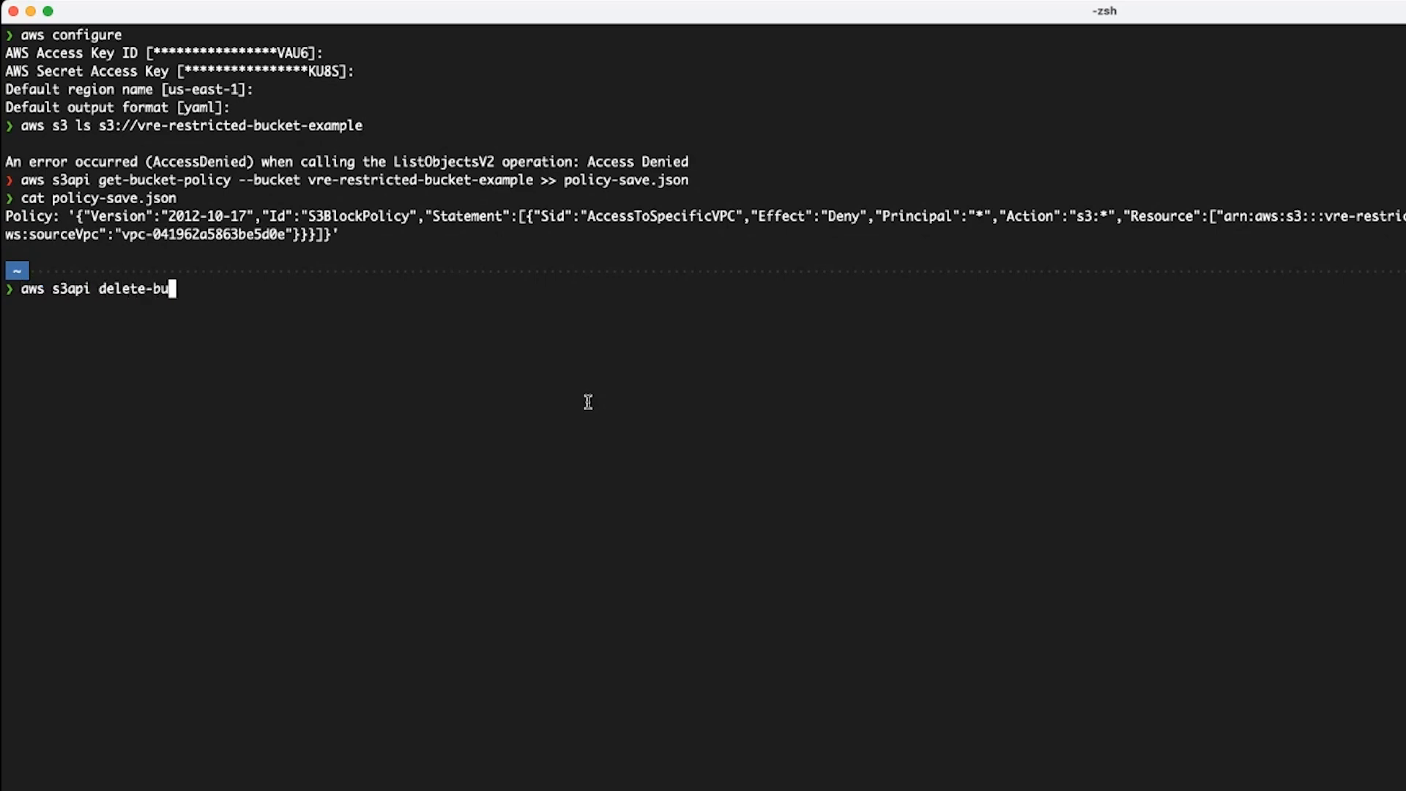
pyautogui.write('cket-policy --bucket vre-restricted-bucket-example')
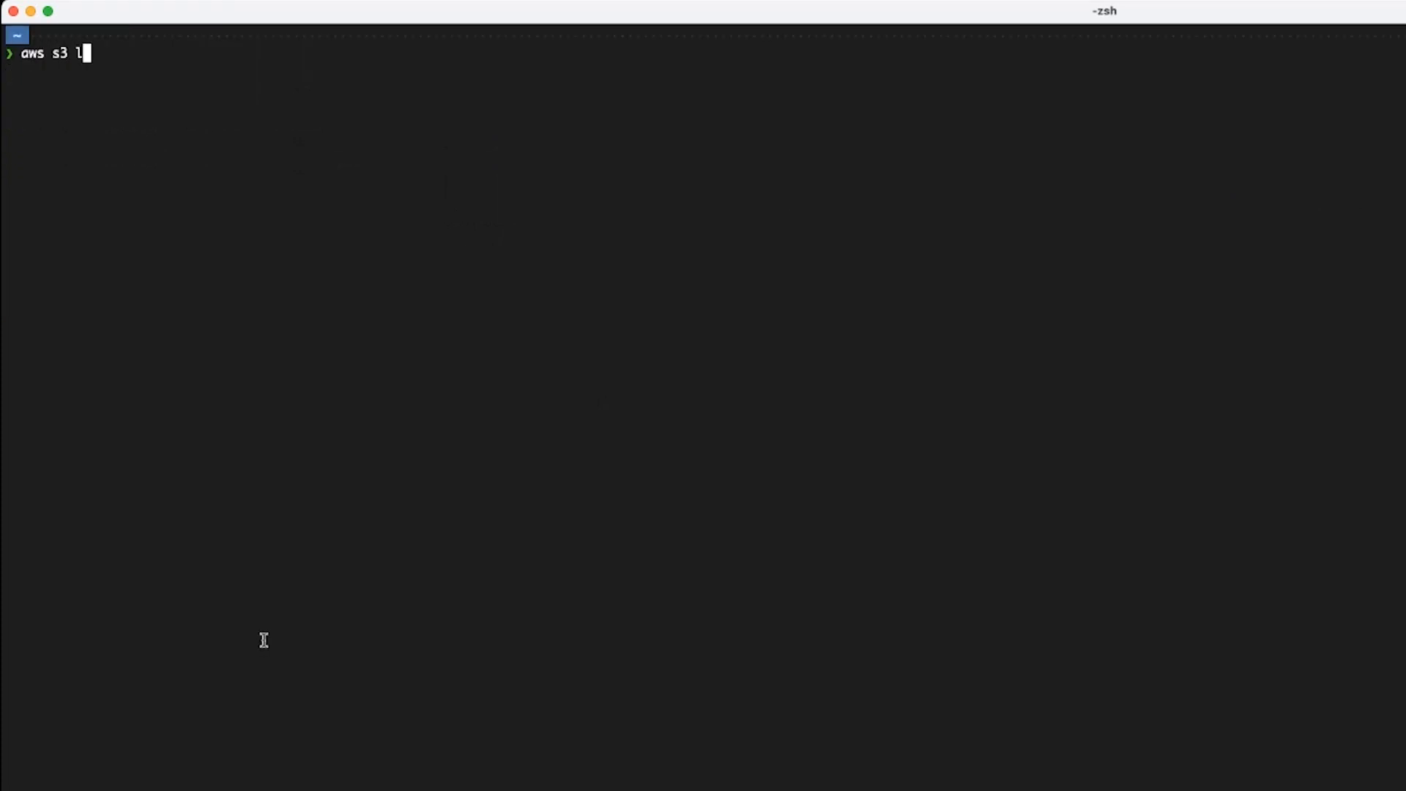
pyautogui.write('s s3://vre-restricted-bucket-example')
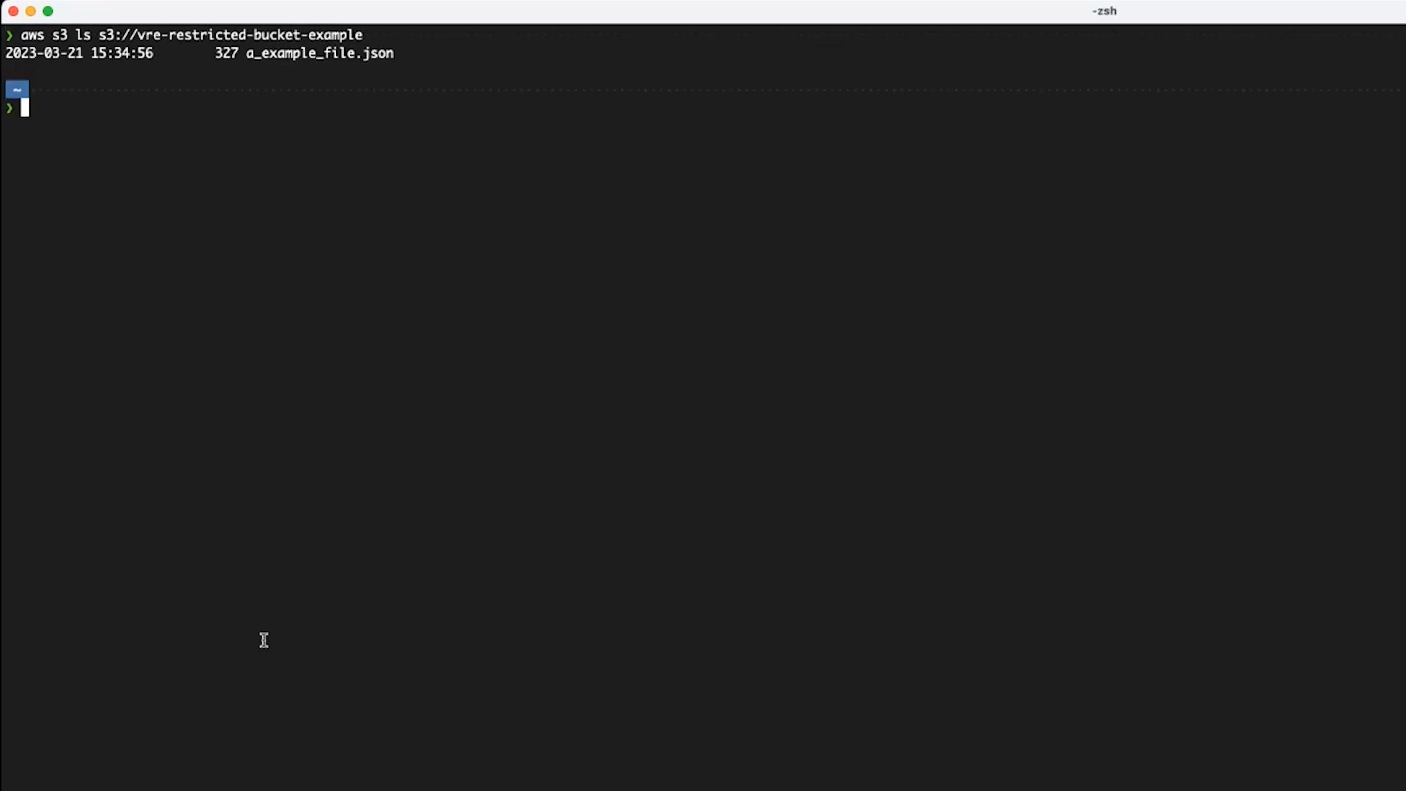
pyautogui.write('aws iam list-access-keys')
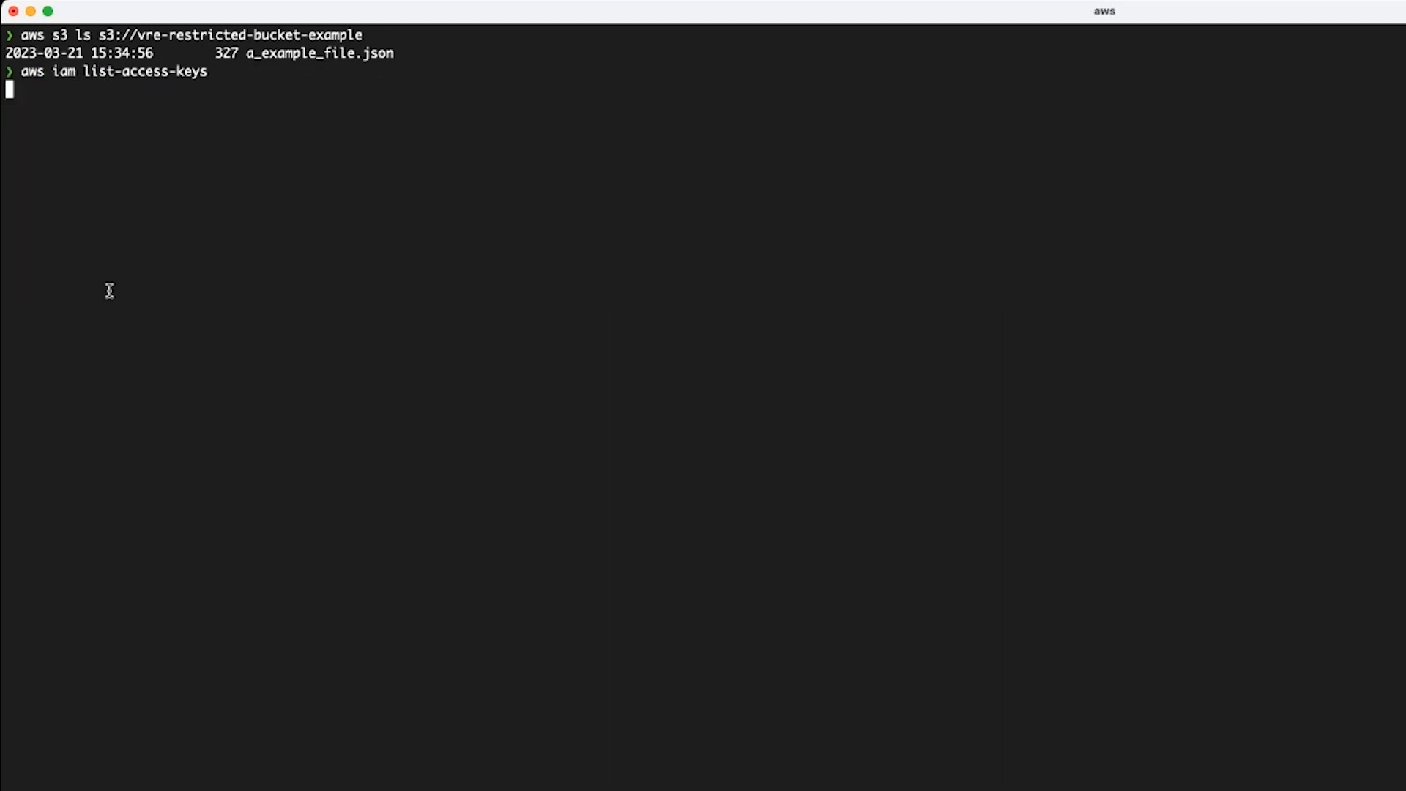
pyautogui.press('Enter')
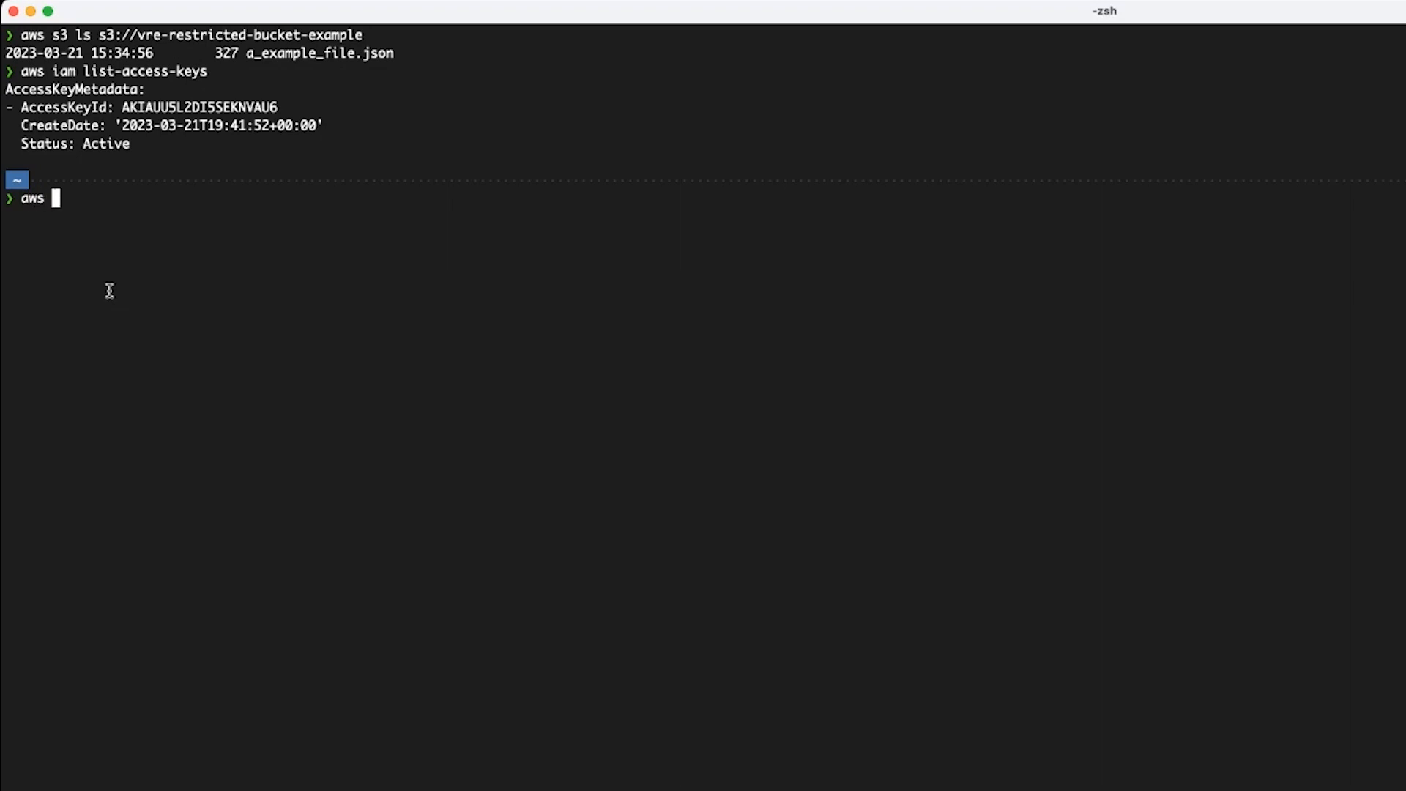
pyautogui.write('iam delete-acce')
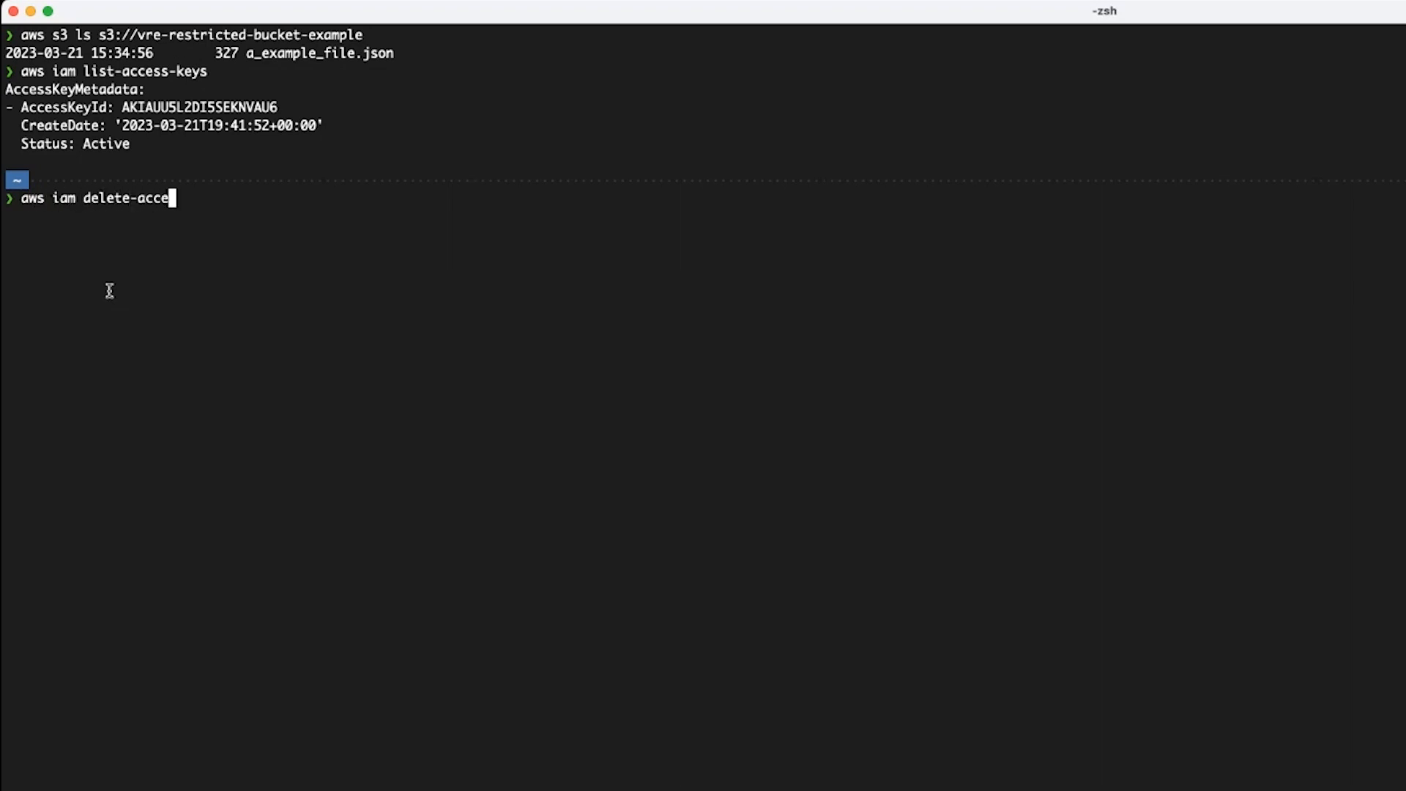
pyautogui.write('ss-key -')
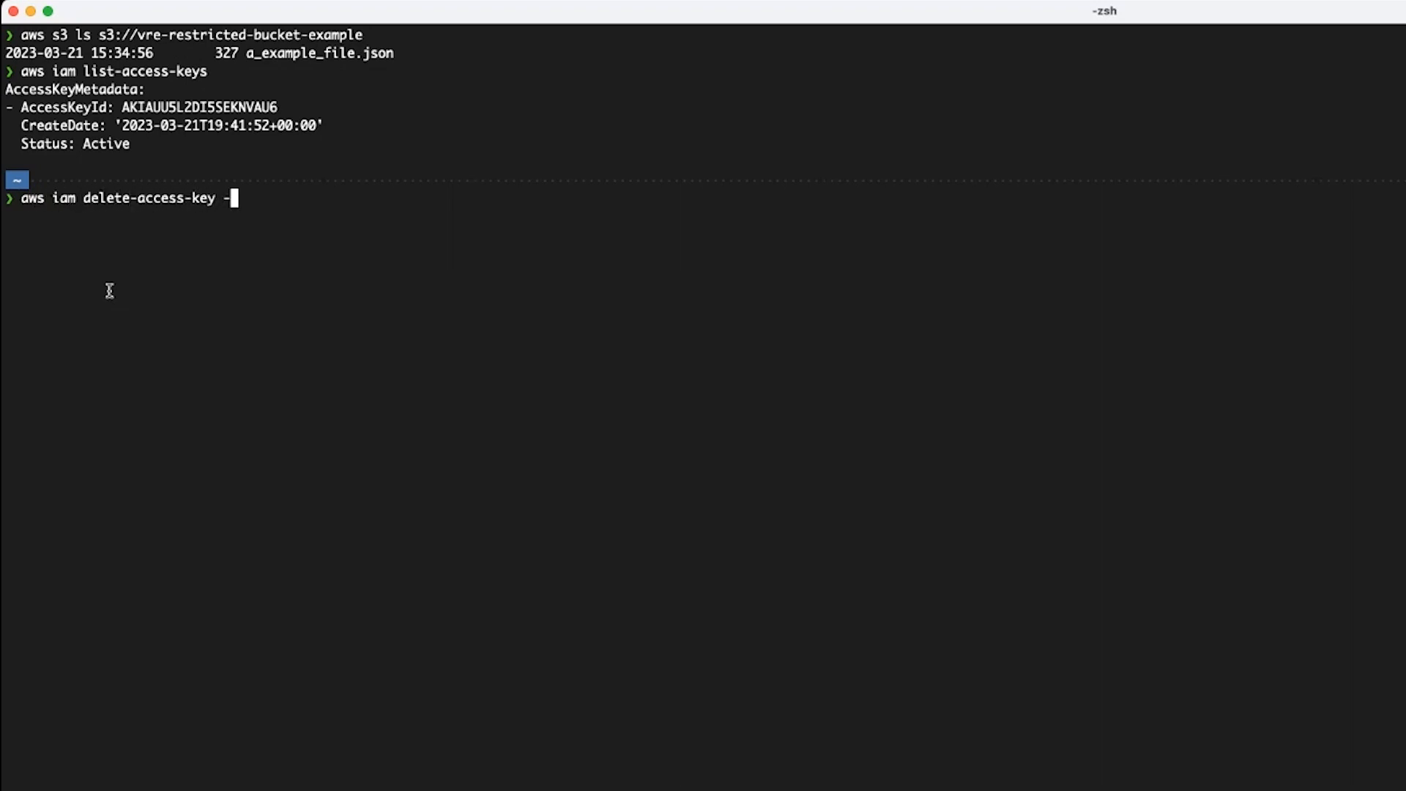
pyautogui.write('-access-key-id')
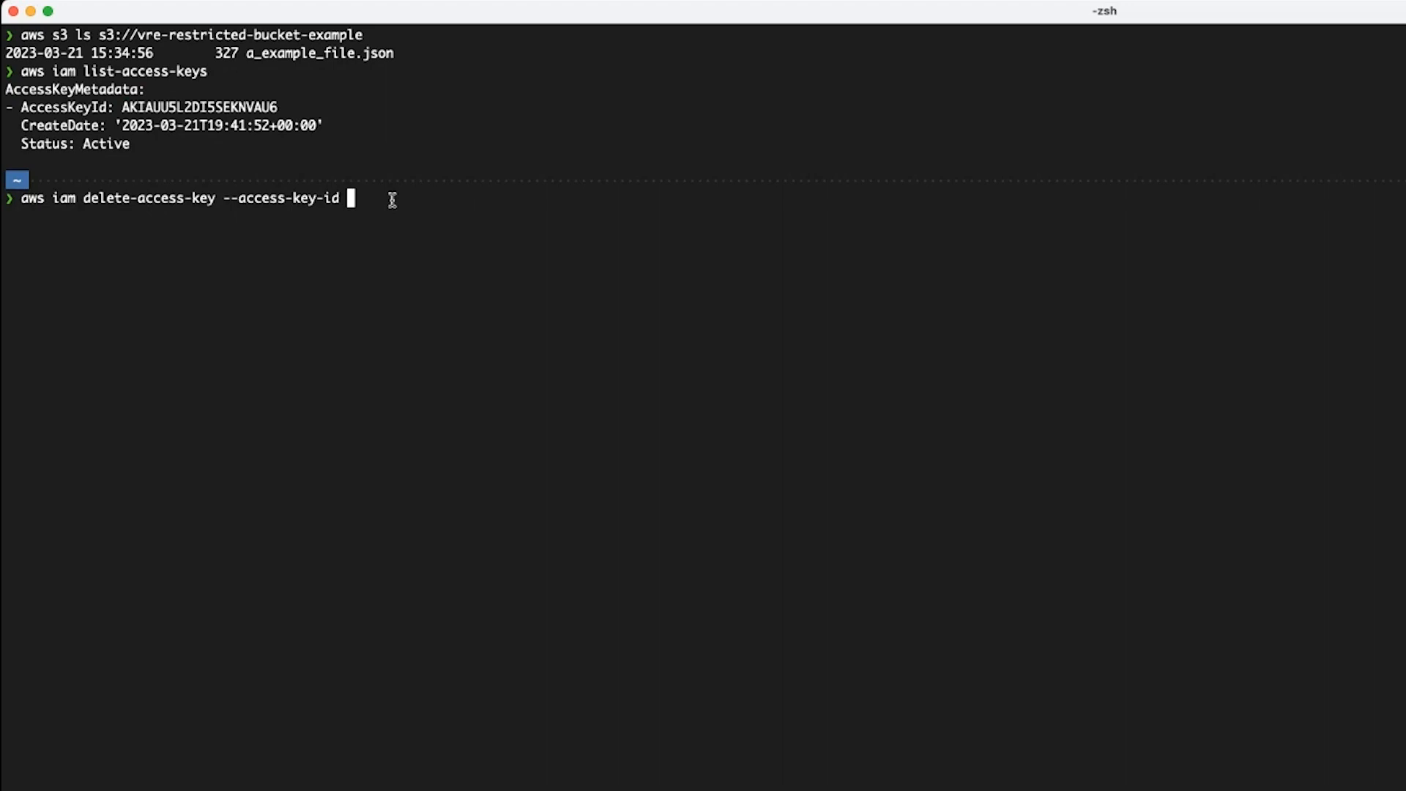
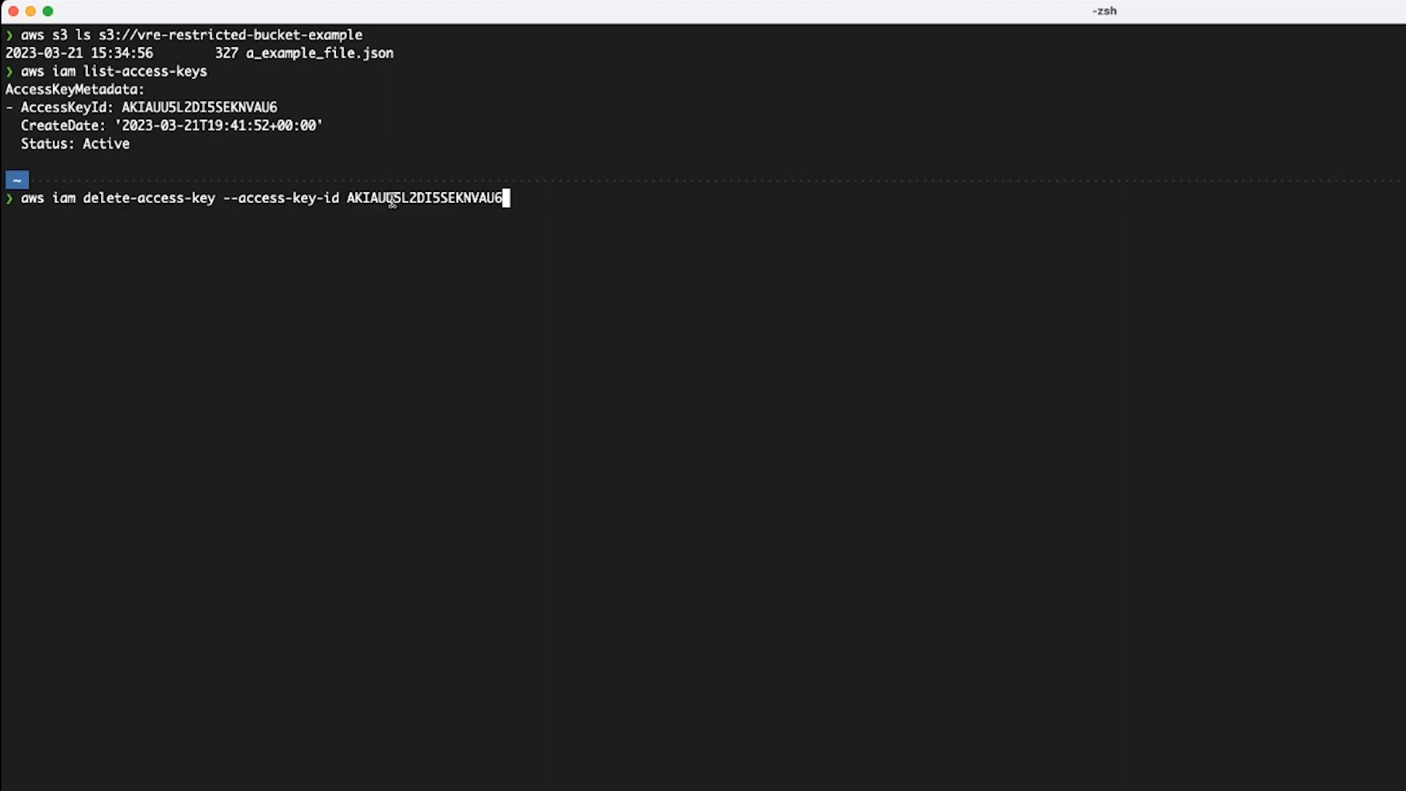